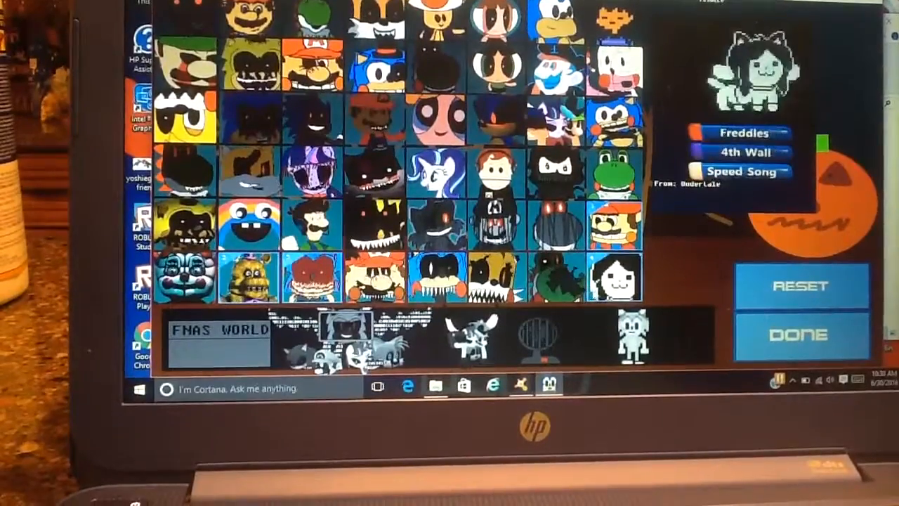
Step: Confirm the selected party with Done to advance to the next screen
{"action": "left_click", "coordinate": [801, 332]}
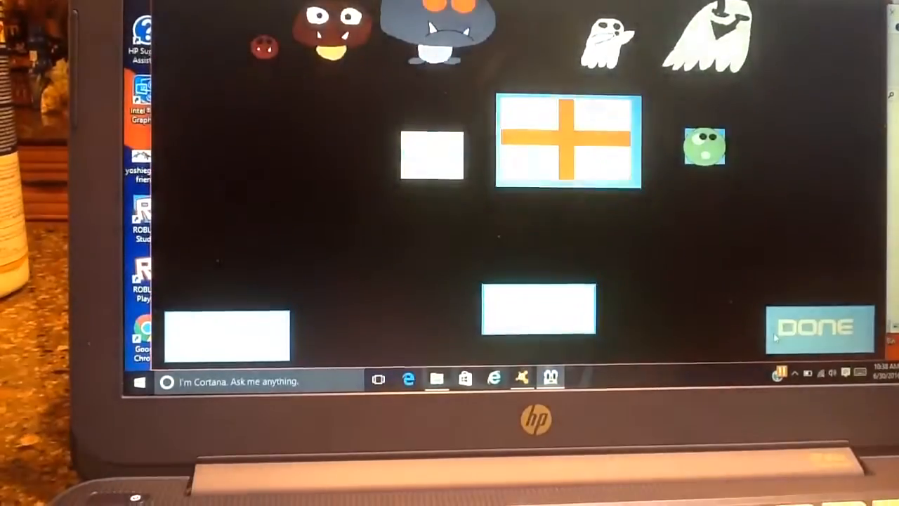